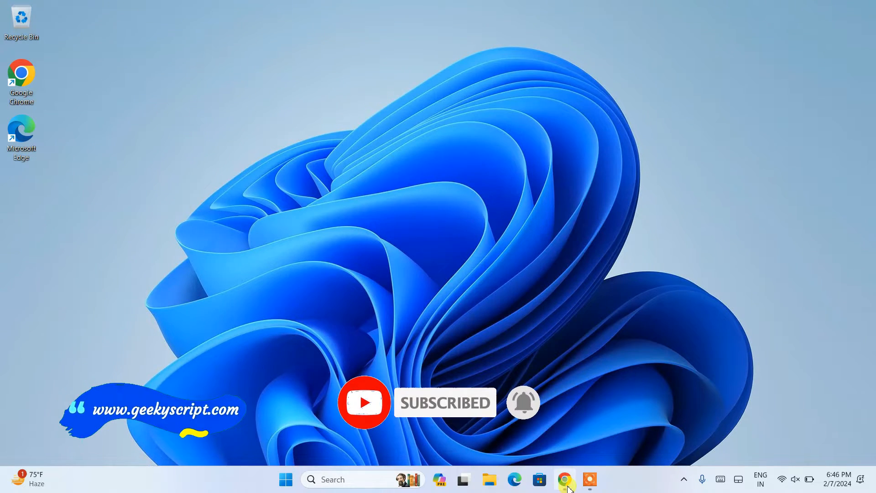
Step: Search Google for 'python download' in Chrome and open the python.org downloads page
left_click(564, 479)
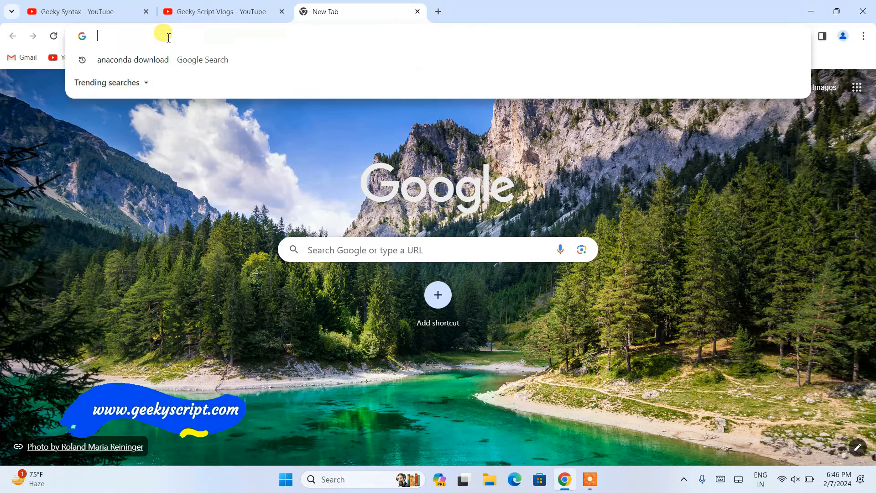
type("python")
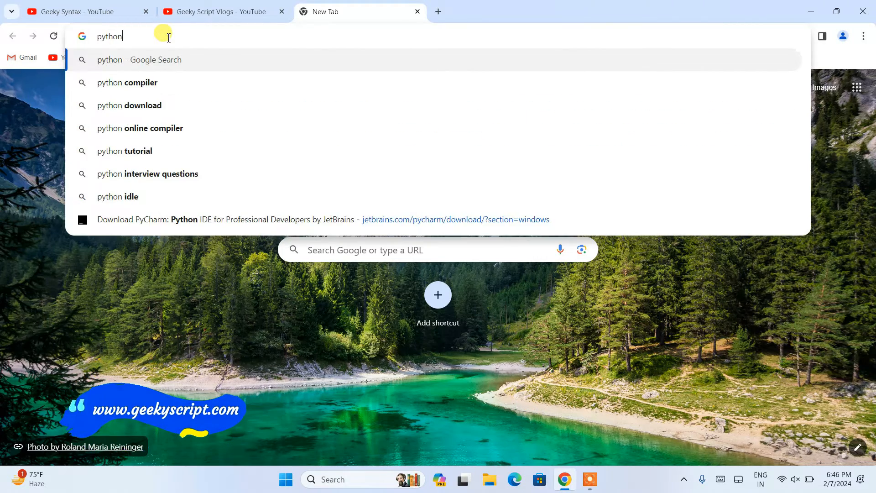
left_click(129, 105)
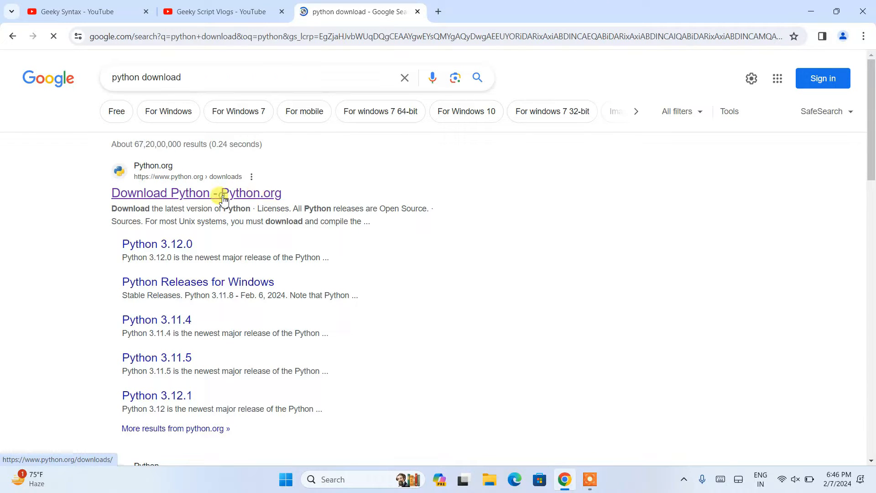
left_click(196, 192)
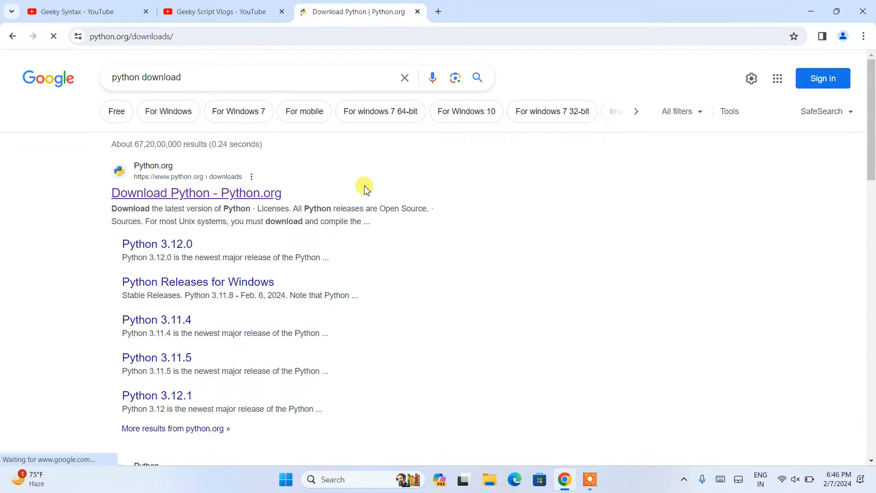
left_click(196, 193)
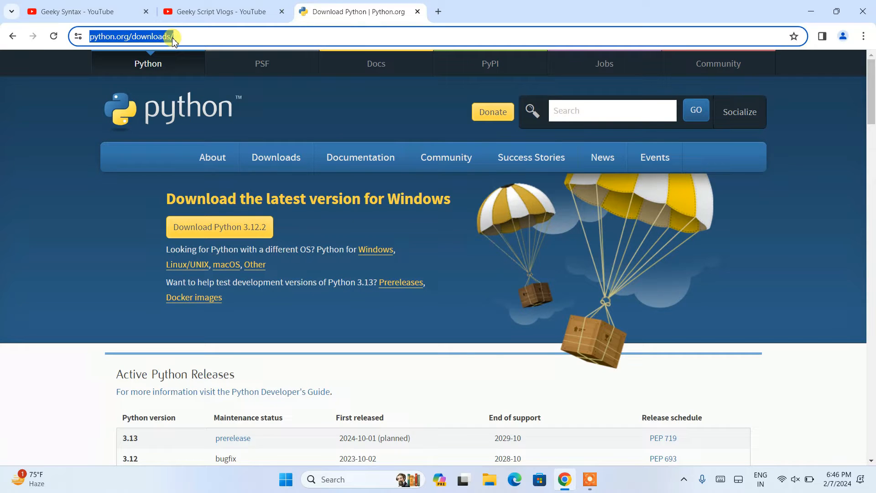
mouse_move(26, 224)
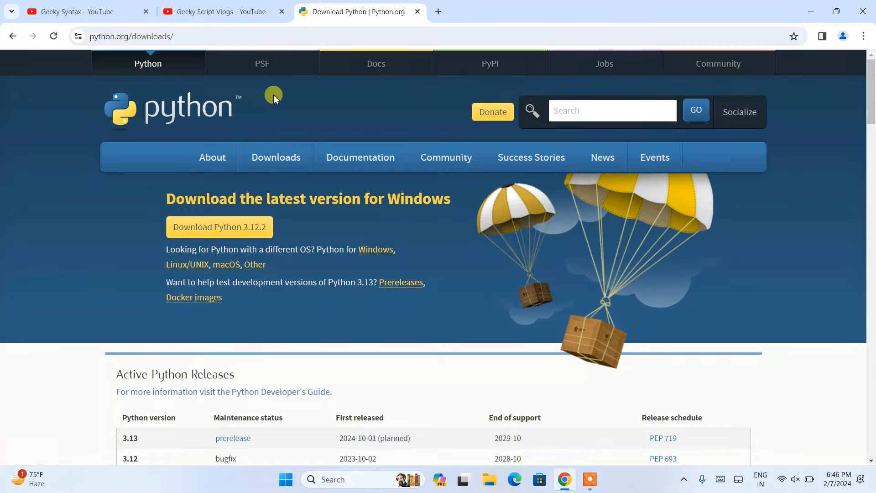
mouse_move(67, 243)
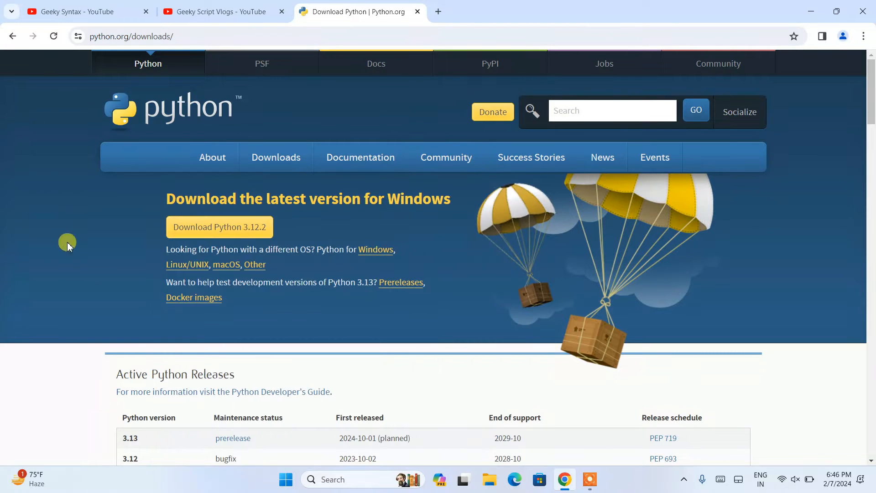
Step: Download python-3.12.2-amd64.exe from python.org and run it from Chrome's downloads bubble
left_click(219, 227)
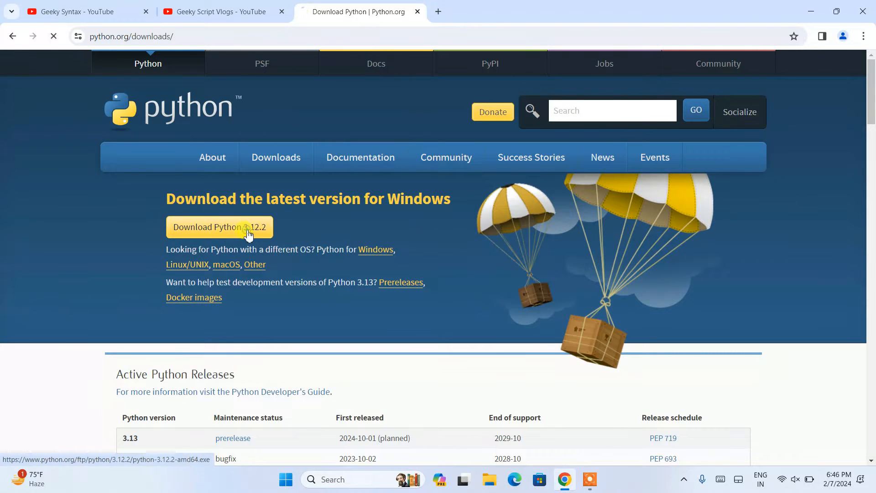
left_click(219, 226)
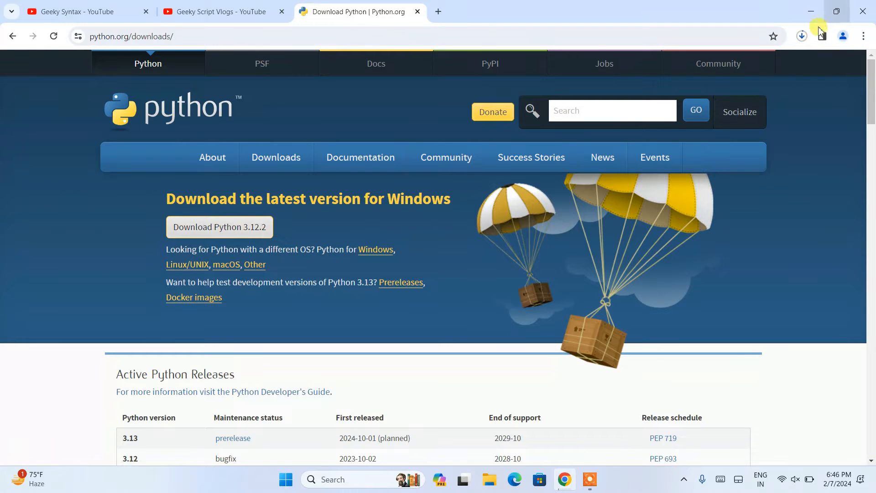
left_click(801, 36)
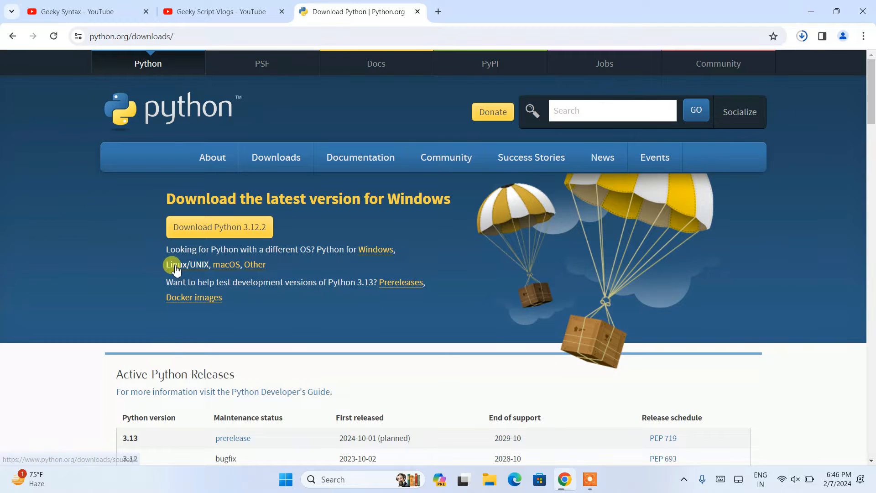
mouse_move(226, 264)
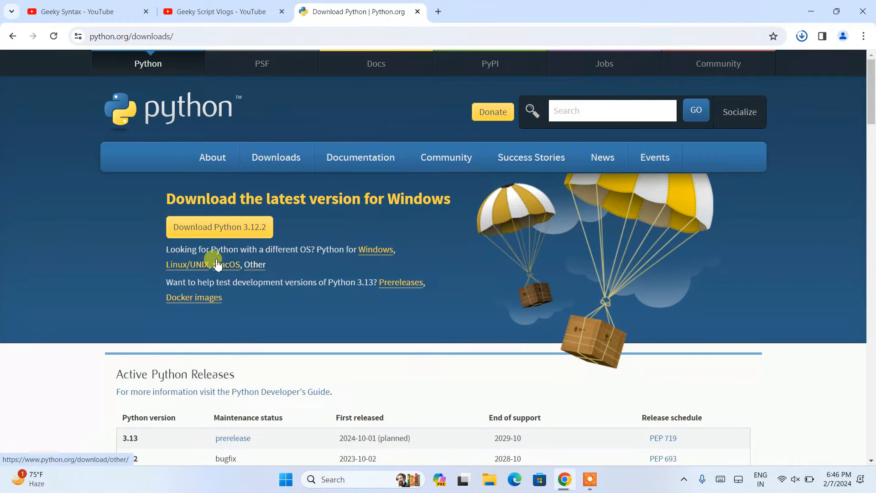
left_click(801, 36)
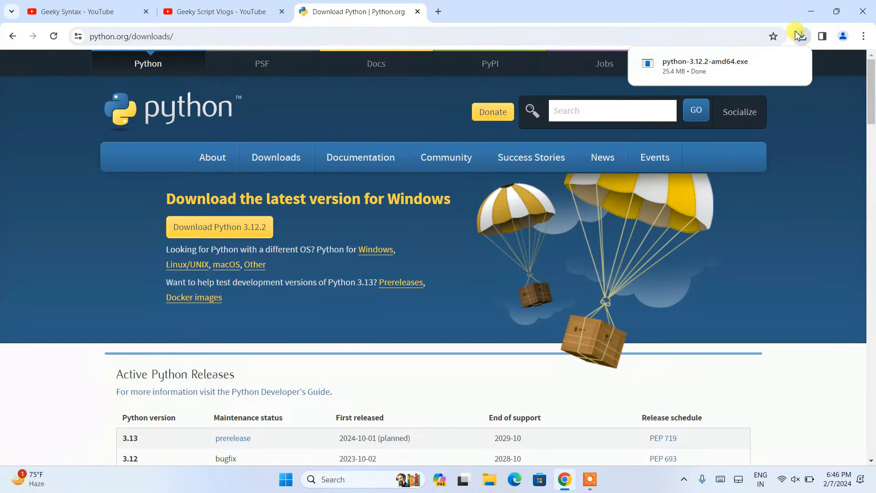
mouse_move(712, 72)
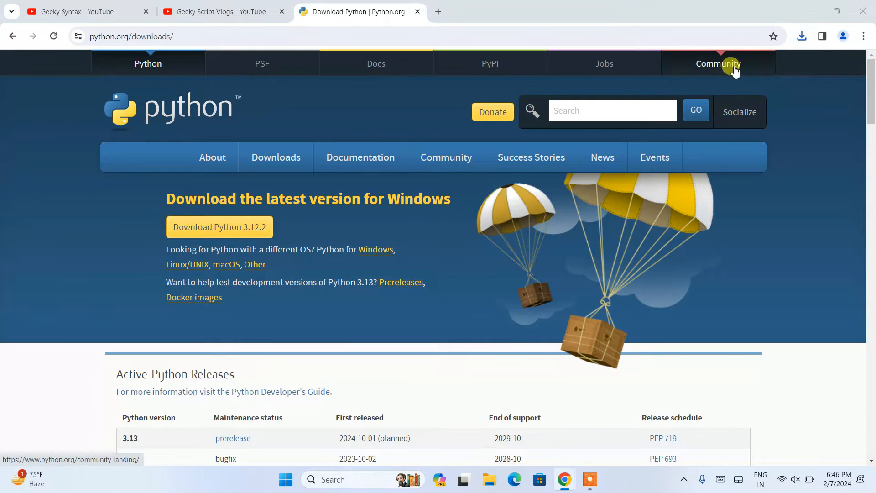
mouse_move(811, 11)
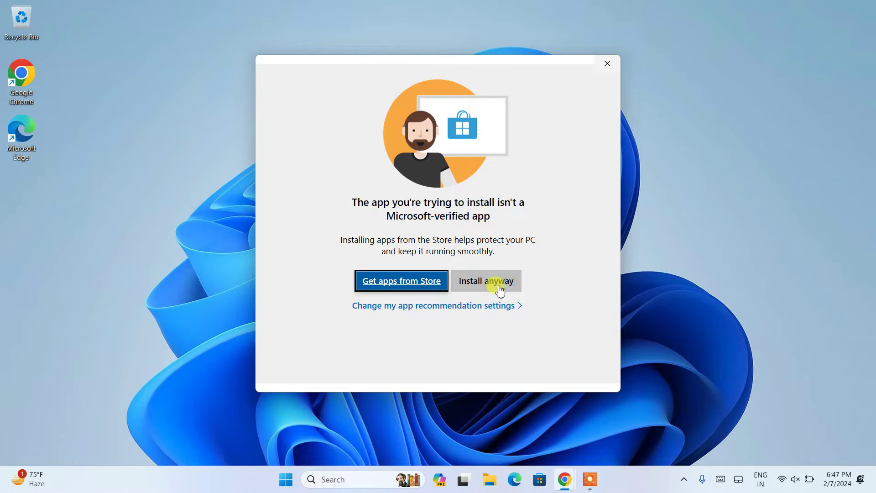
Step: Allow the unverified installer with 'Install anyway' and tick 'Add python.exe to PATH'
left_click(485, 280)
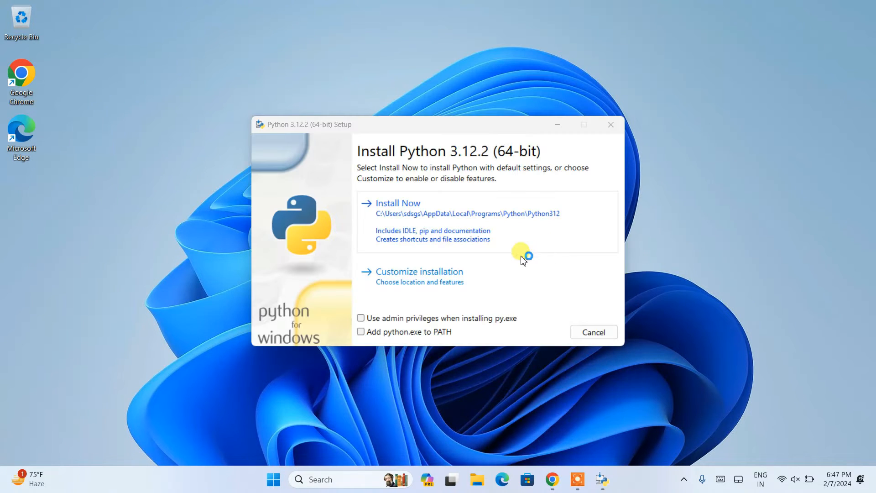
mouse_move(500, 242)
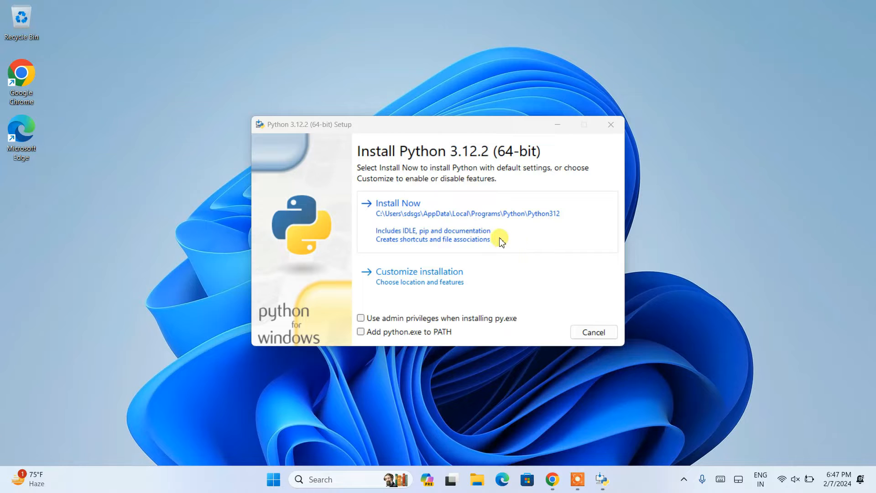
mouse_move(405, 335)
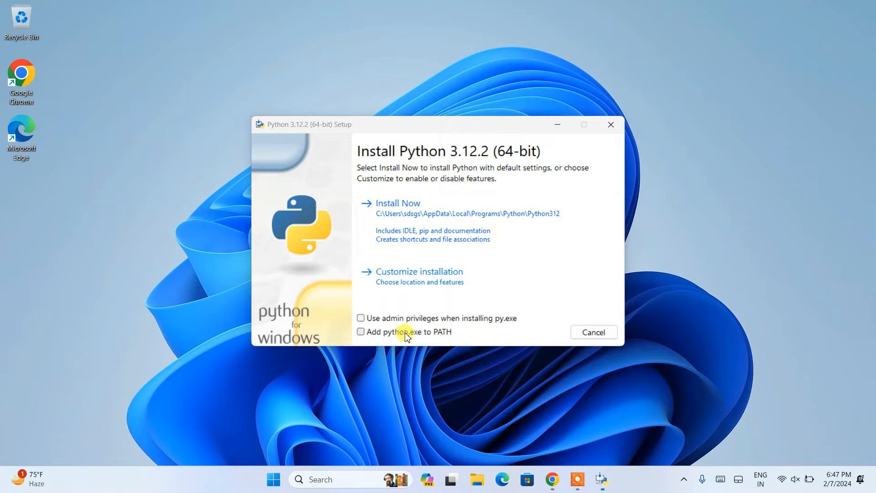
left_click(360, 331)
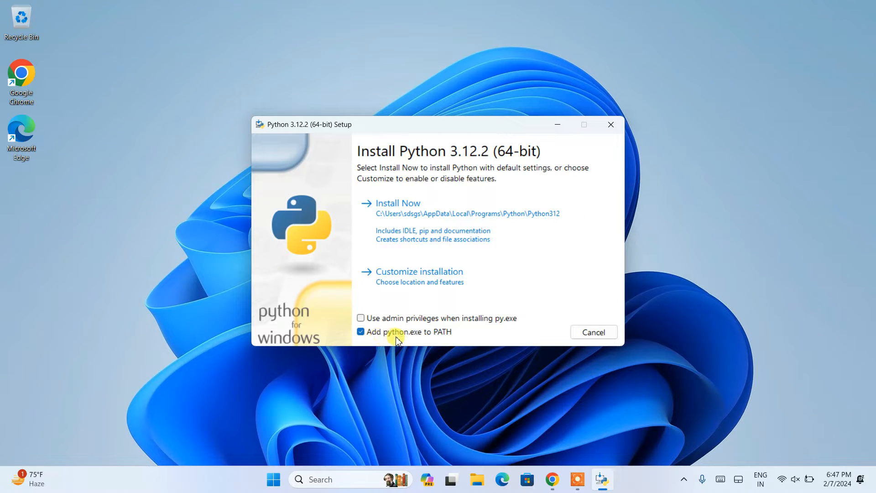
mouse_move(446, 338)
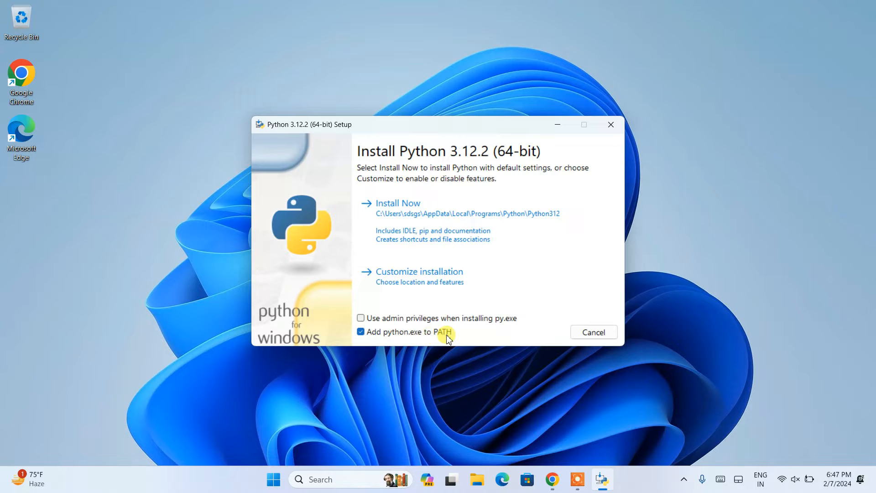
mouse_move(425, 282)
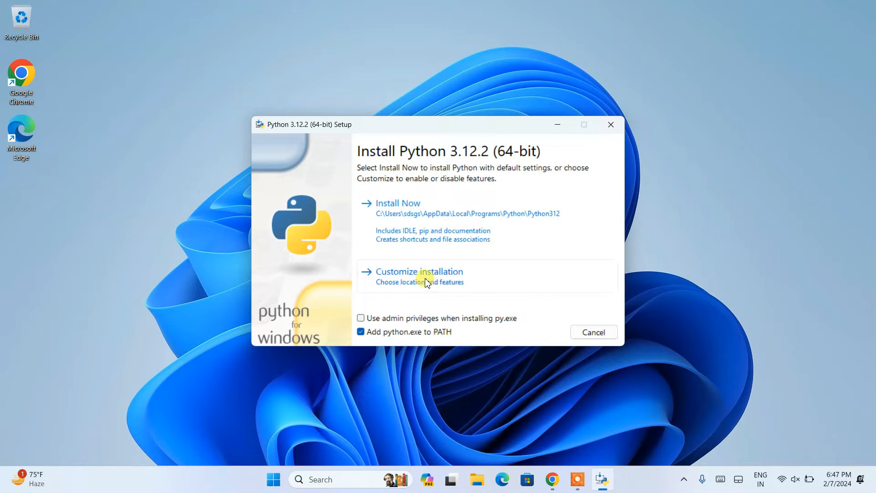
Step: Choose a customized install, keep all optional features, and enable py launcher for all users
left_click(418, 272)
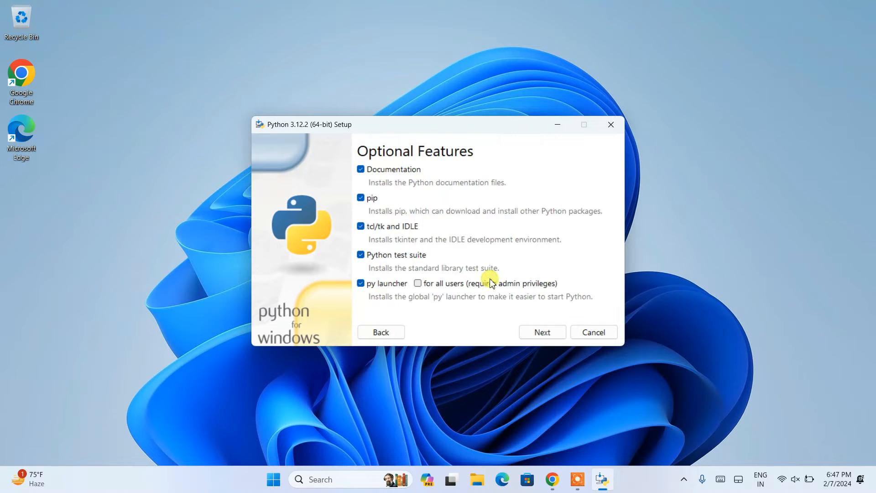
mouse_move(474, 235)
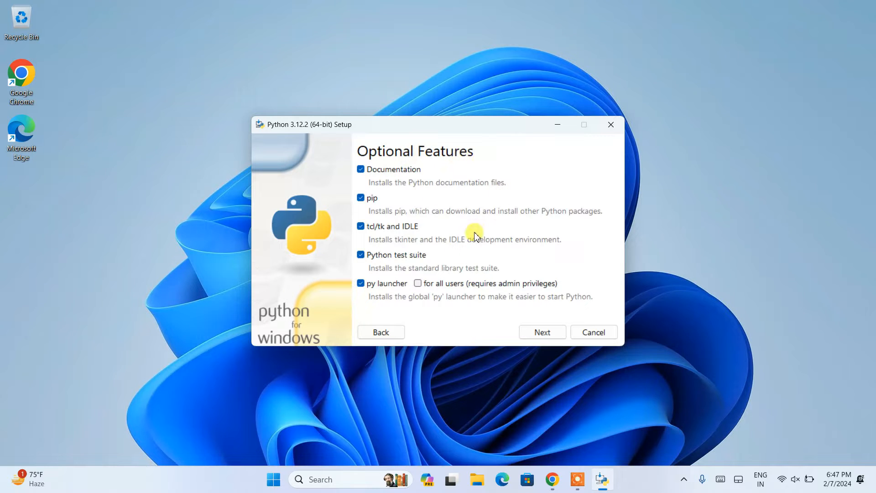
mouse_move(435, 279)
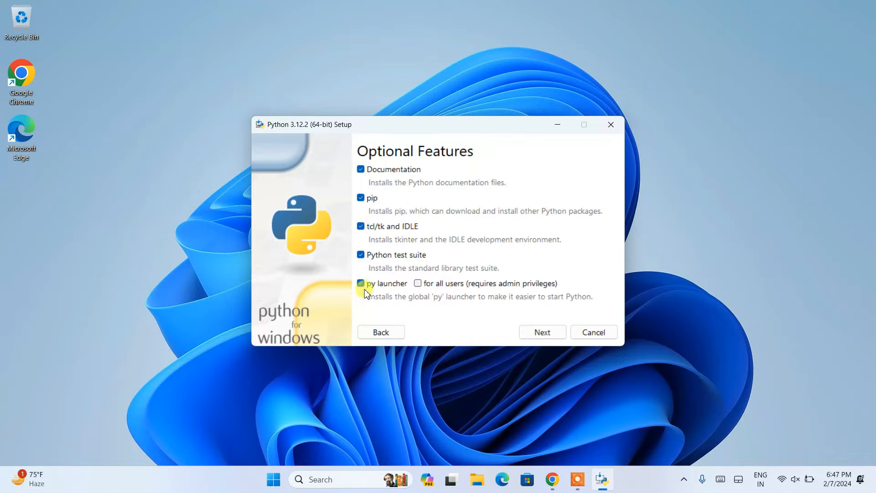
left_click(417, 283)
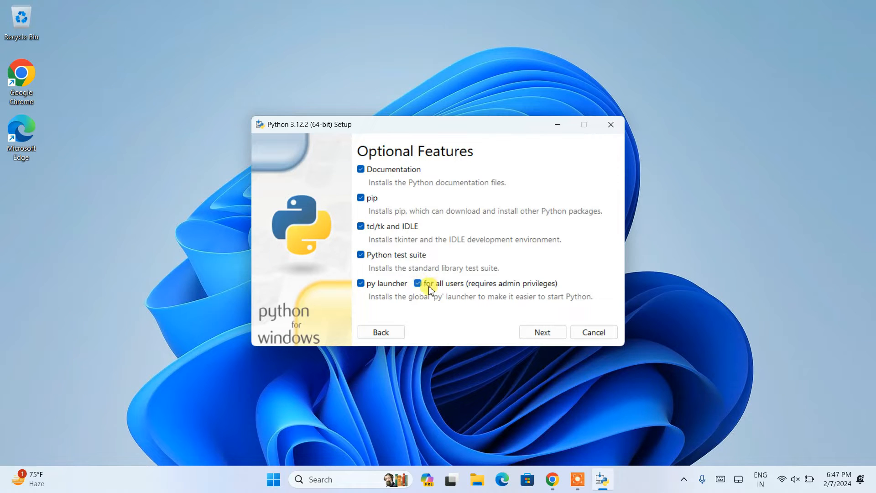
mouse_move(565, 286)
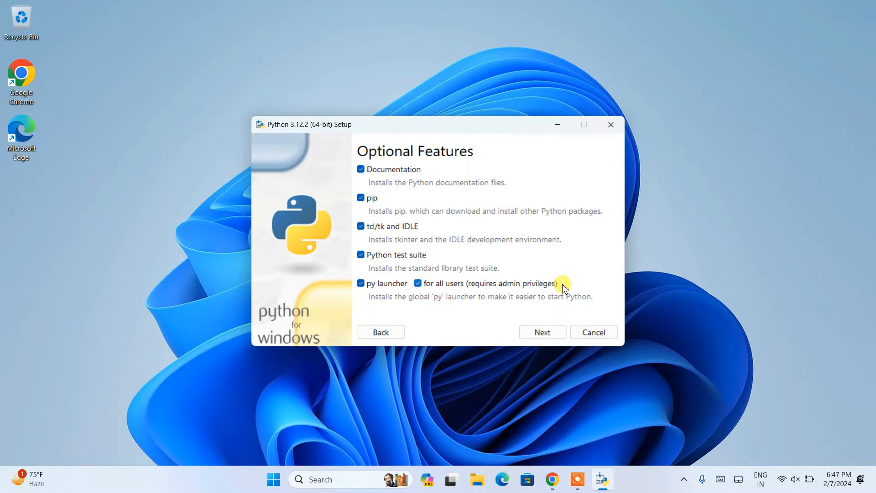
Step: Enable 'Install Python 3.12 for all users' and check the location C:\Program Files\Python312
left_click(541, 331)
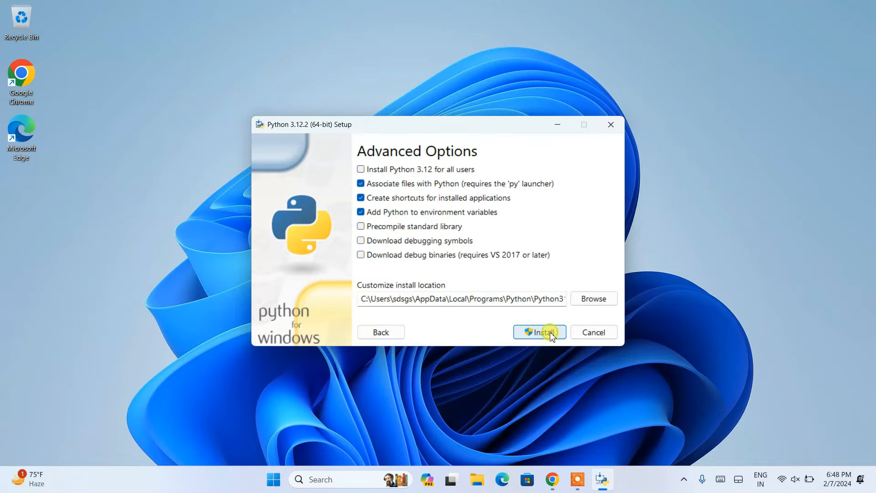
mouse_move(476, 163)
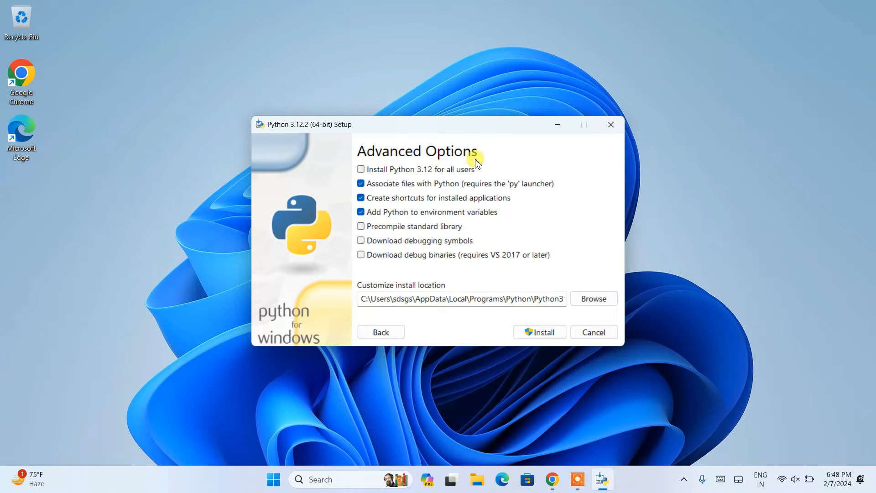
left_click(360, 169)
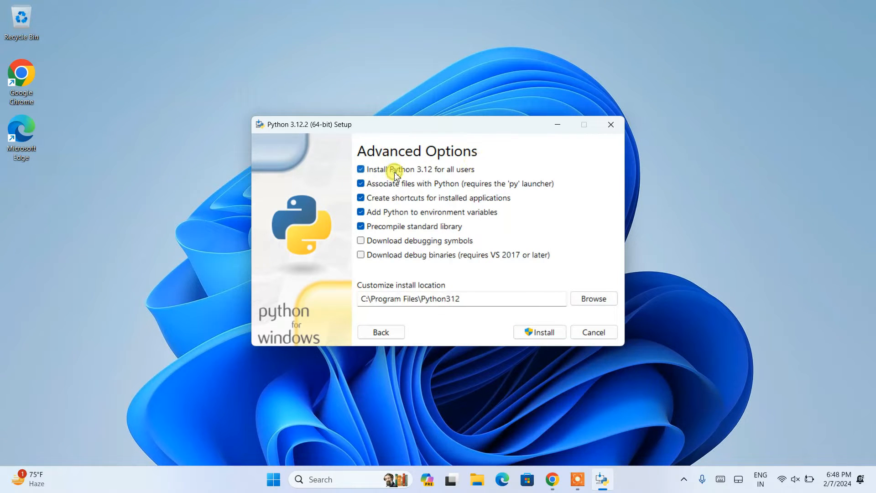
mouse_move(485, 178)
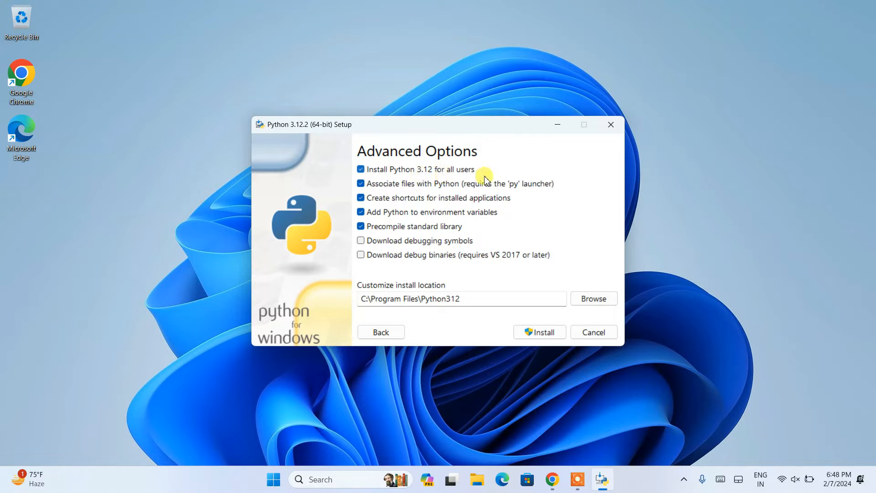
left_click(461, 298)
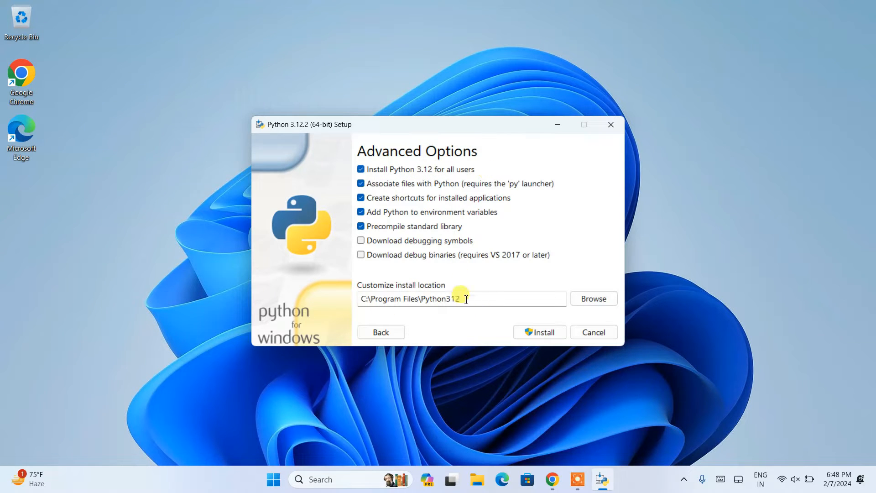
triple_click(458, 298)
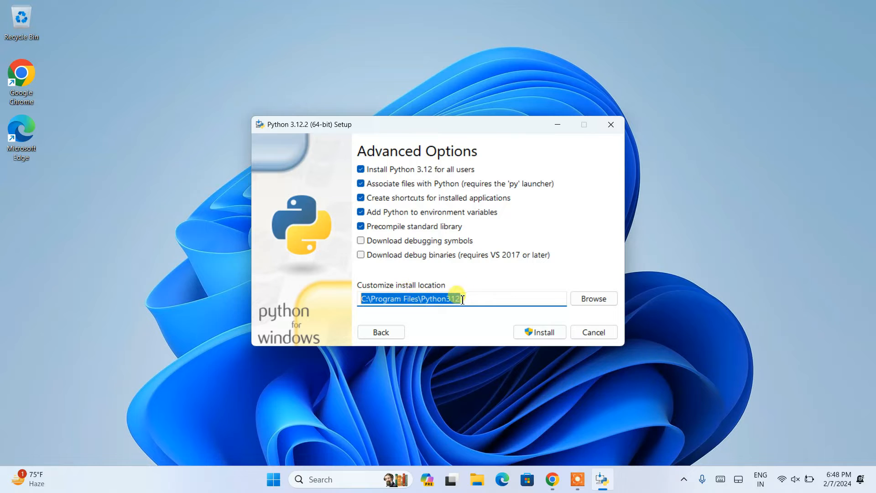
mouse_move(640, 279)
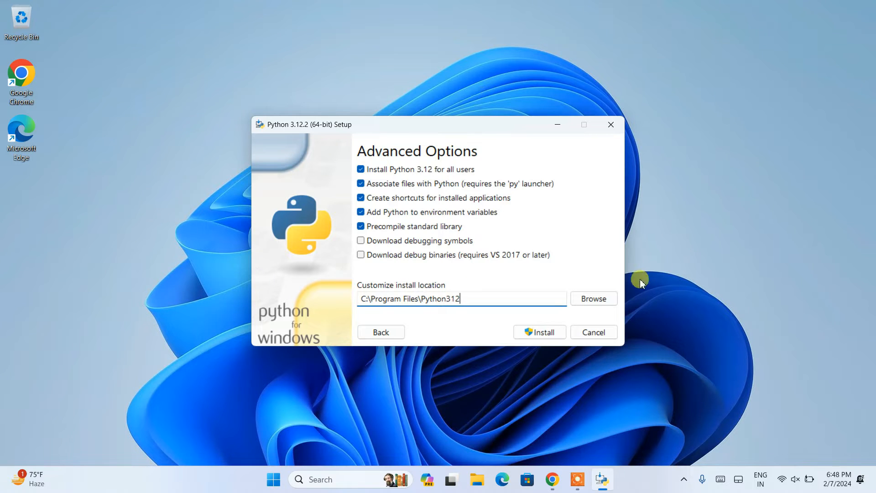
Step: Install Python 3.12.2 and close the wizard once setup reports success
left_click(538, 331)
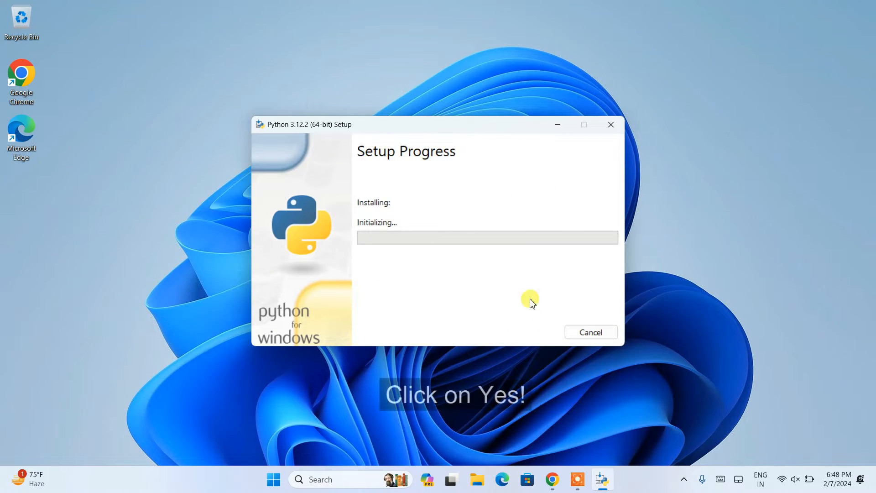
mouse_move(585, 262)
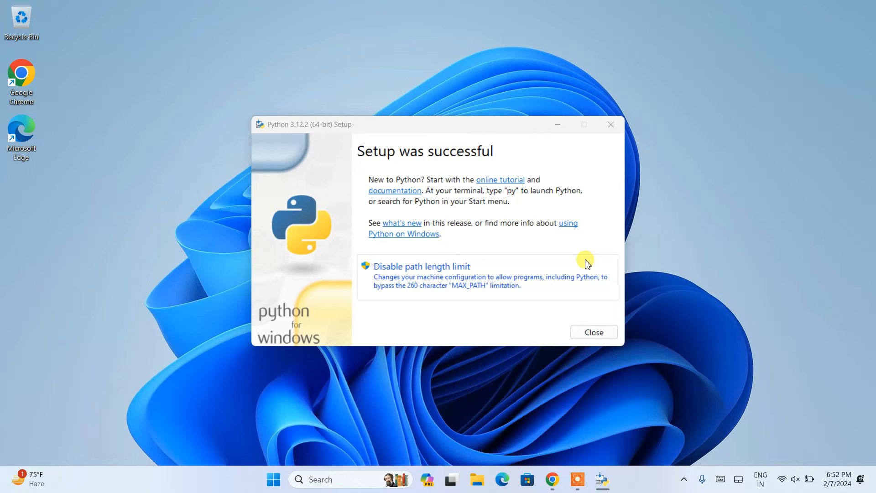
mouse_move(482, 216)
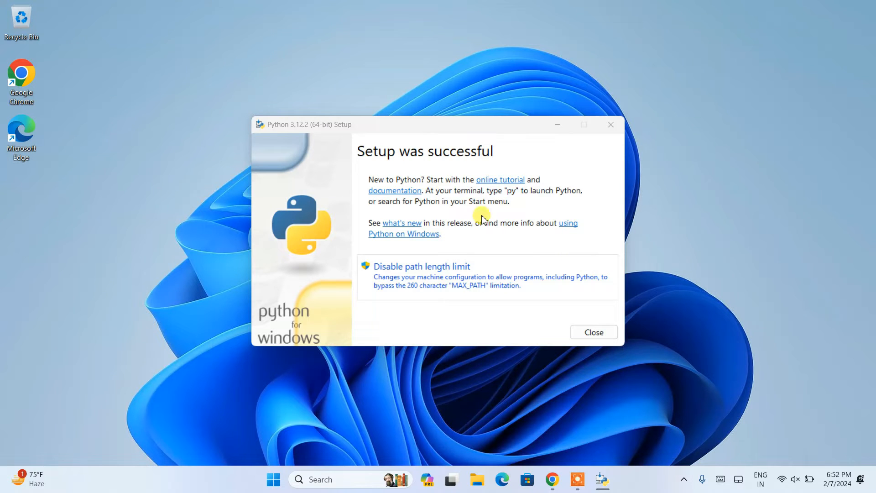
mouse_move(683, 386)
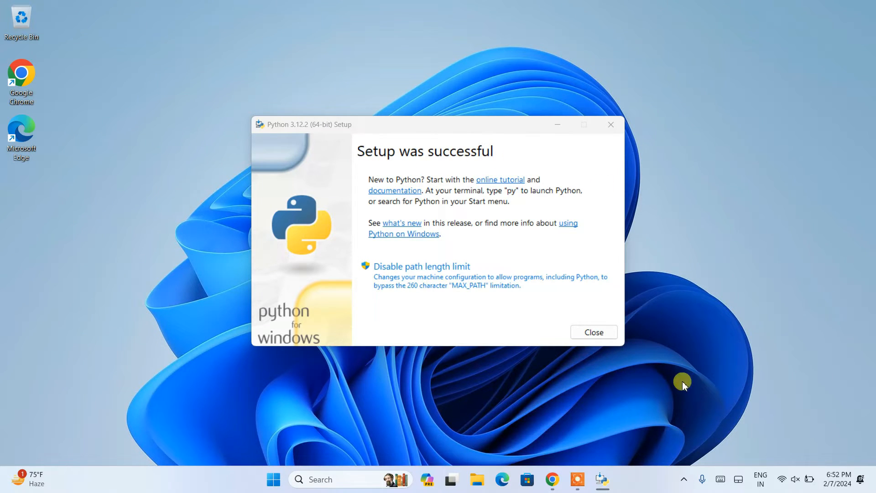
left_click(593, 332)
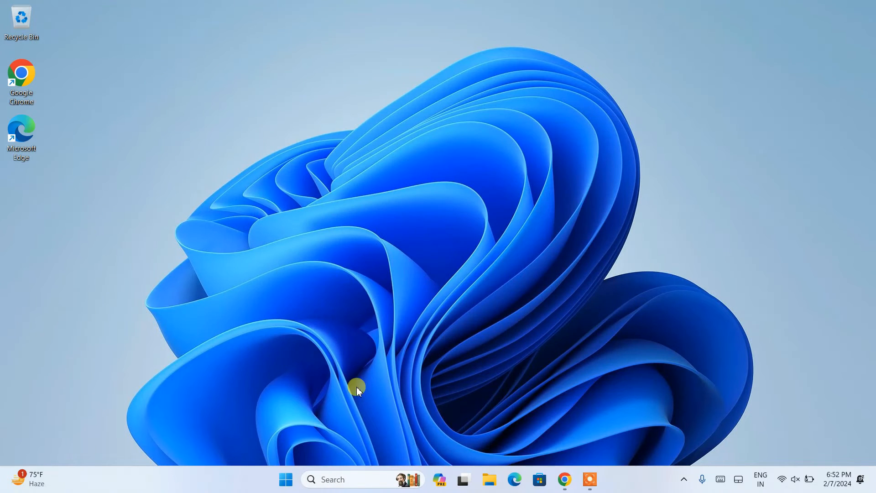
Step: Open Command Prompt, start python, and run print("Hello") to output Hello
left_click(357, 479)
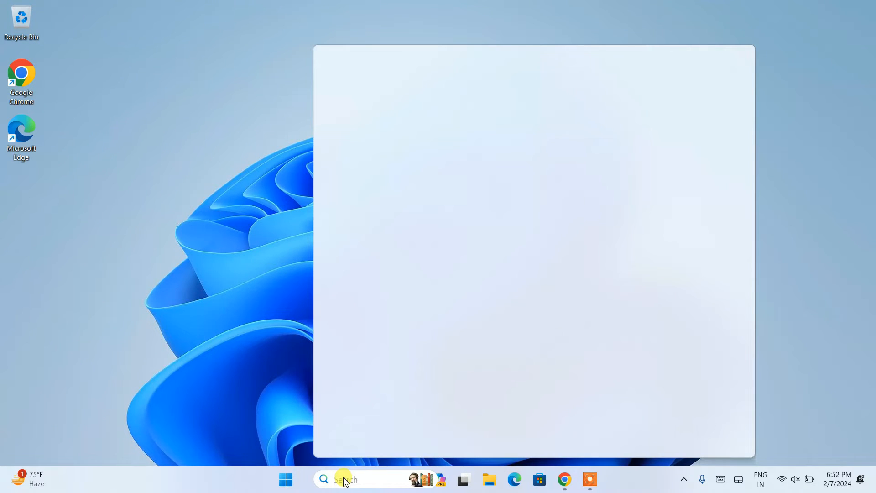
type("cmd")
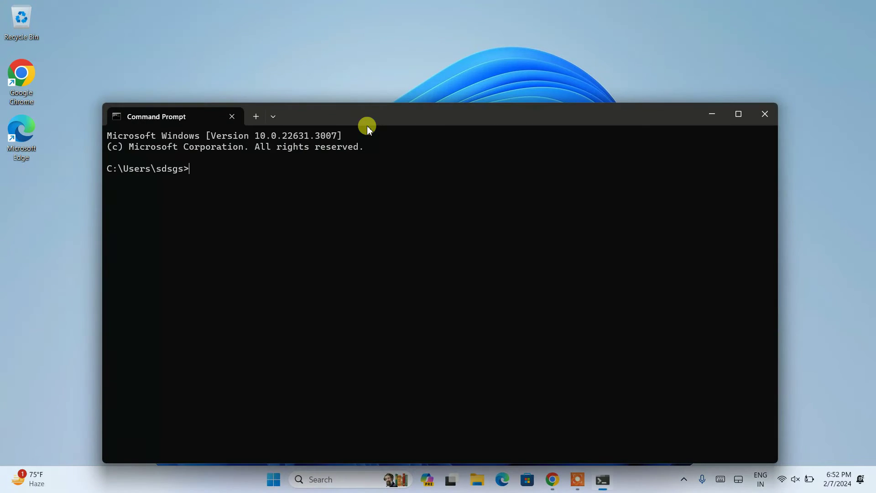
type("pytho")
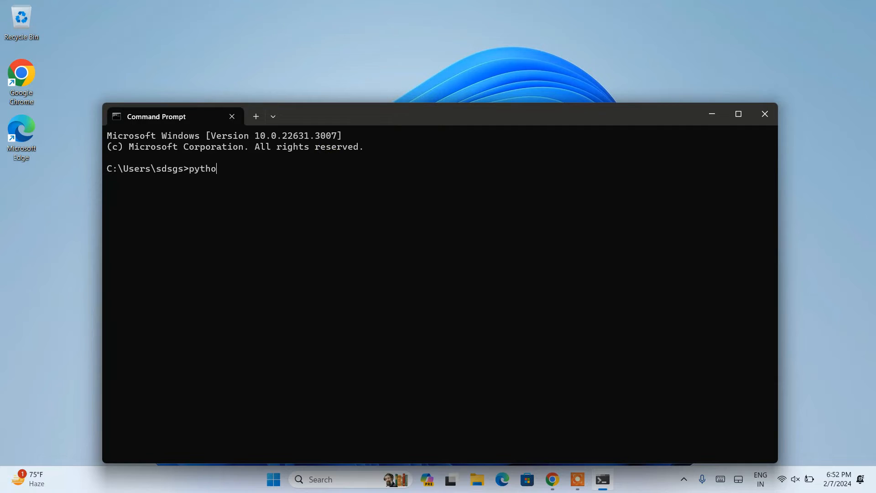
key("Return")
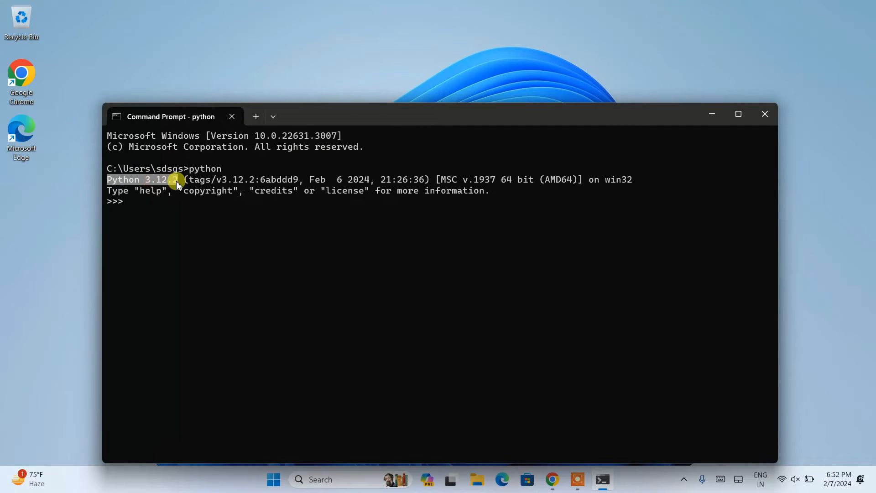
mouse_move(153, 202)
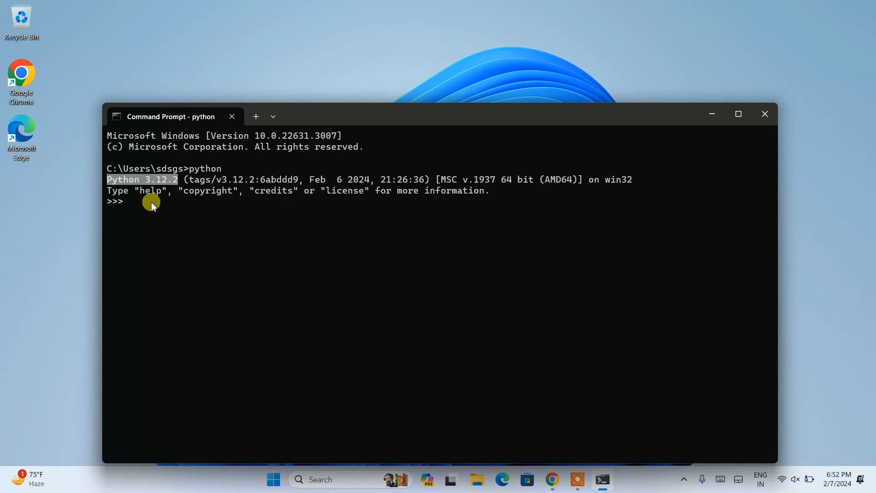
type("print")
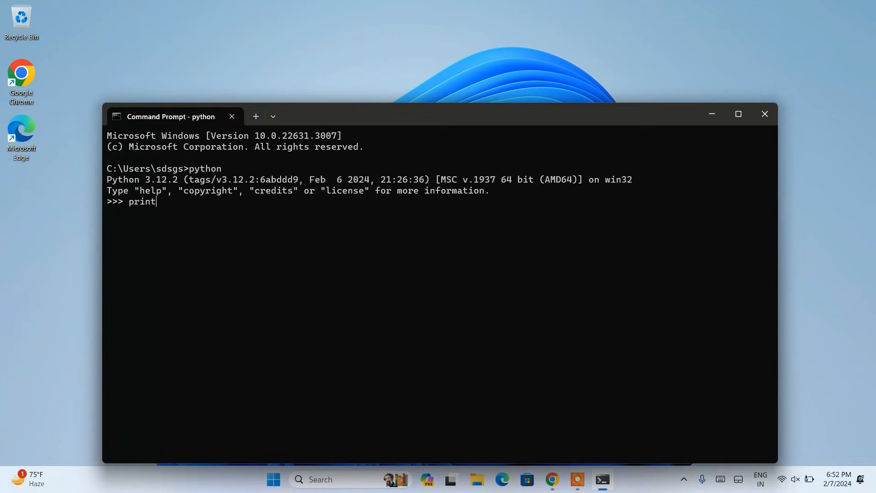
type("(\"\")")
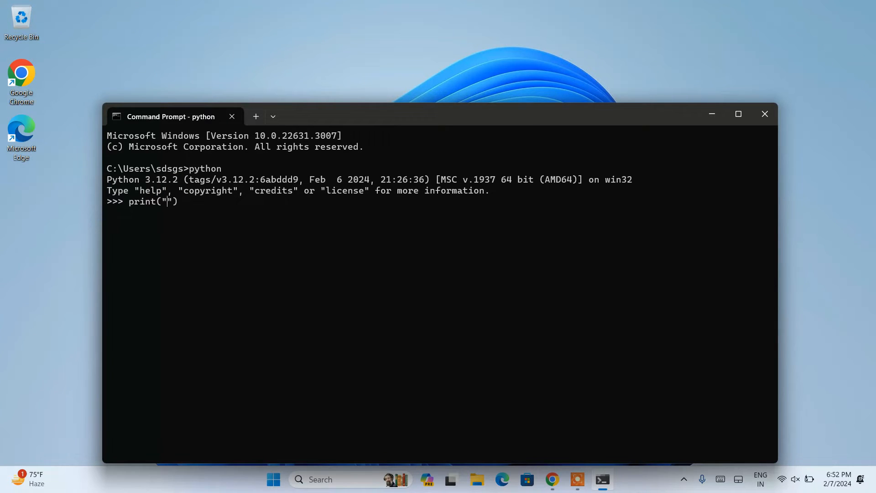
key("Return")
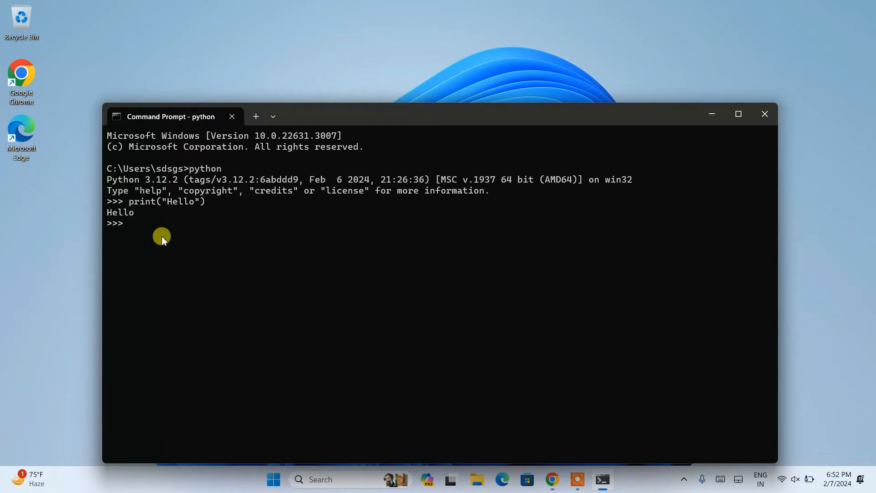
mouse_move(384, 483)
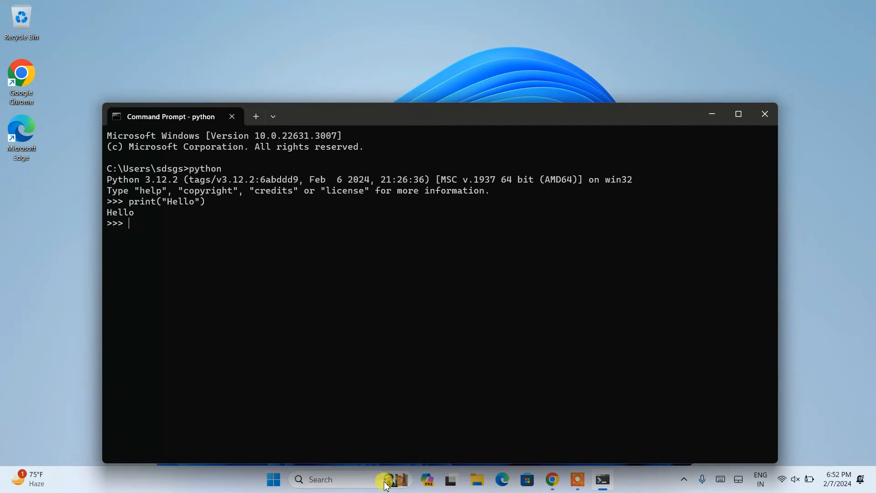
Step: Launch IDLE Shell 3.12.2 and run print("Hello") at the >>> prompt
left_click(319, 478)
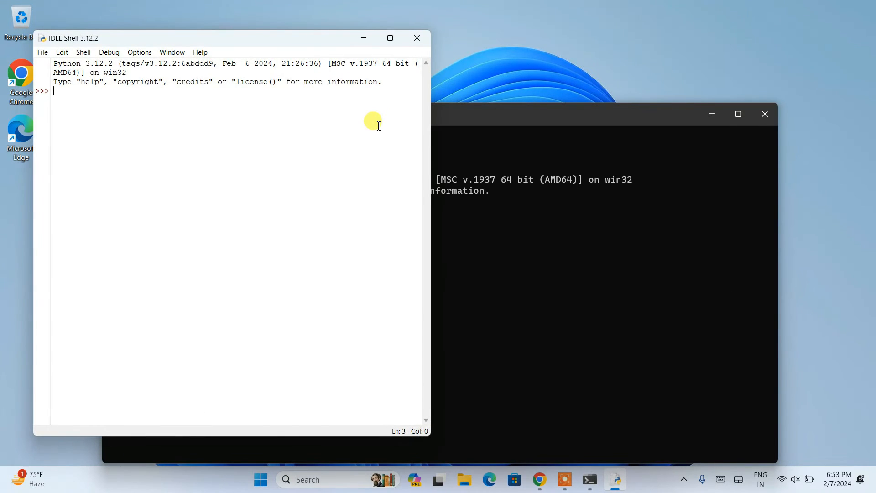
type("pr")
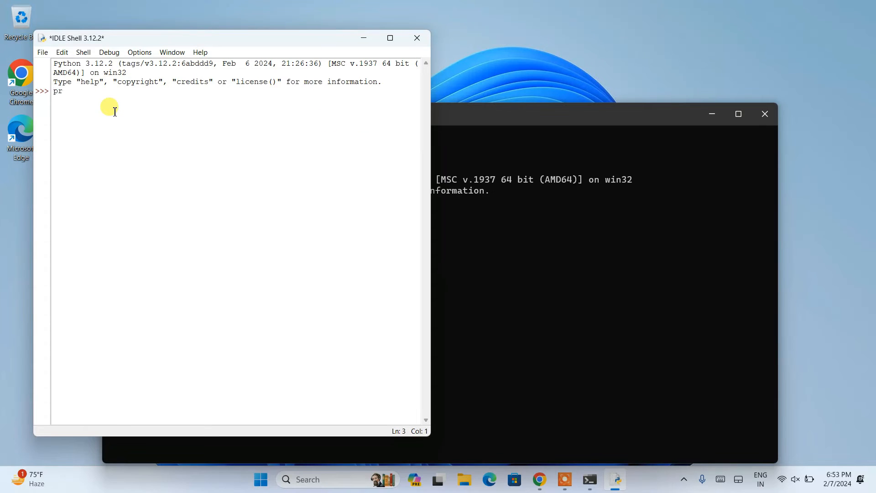
type("int(")
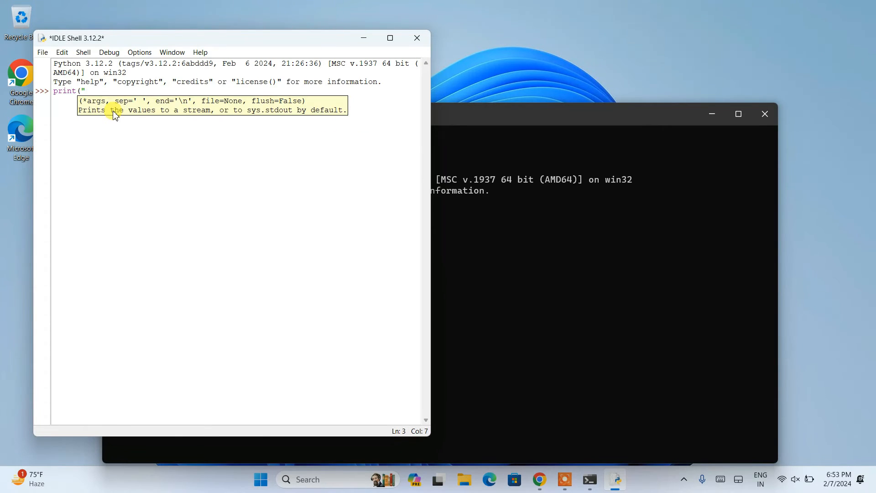
type("\")")
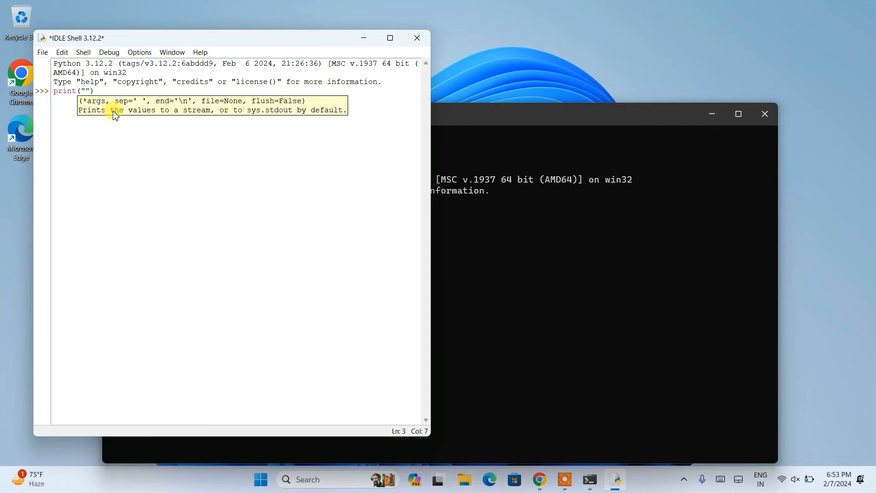
type("Hello")
key("Return")
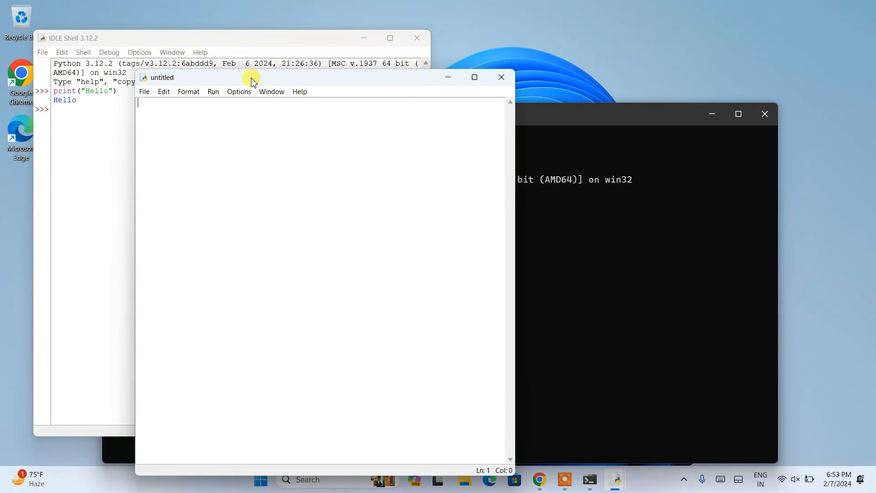
Step: Write a=20, b=5, print(a+b) in the new editor and open the Save As dialog
type("a=")
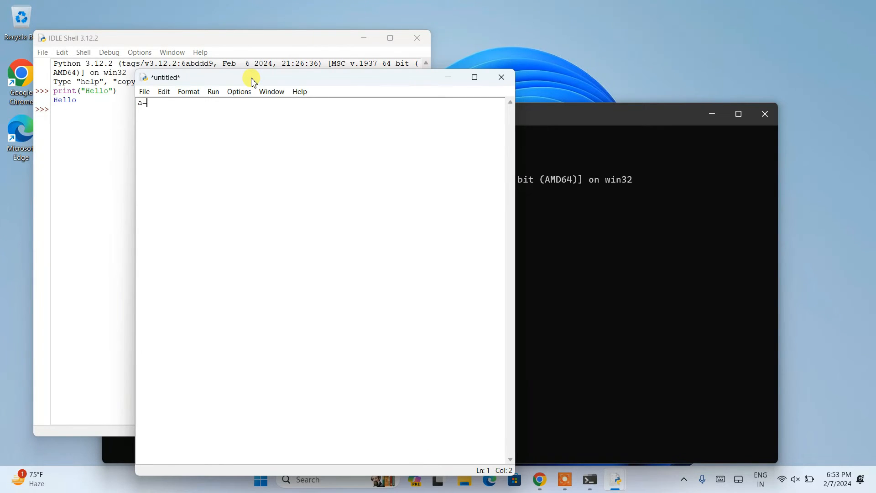
type("20")
type("b=5")
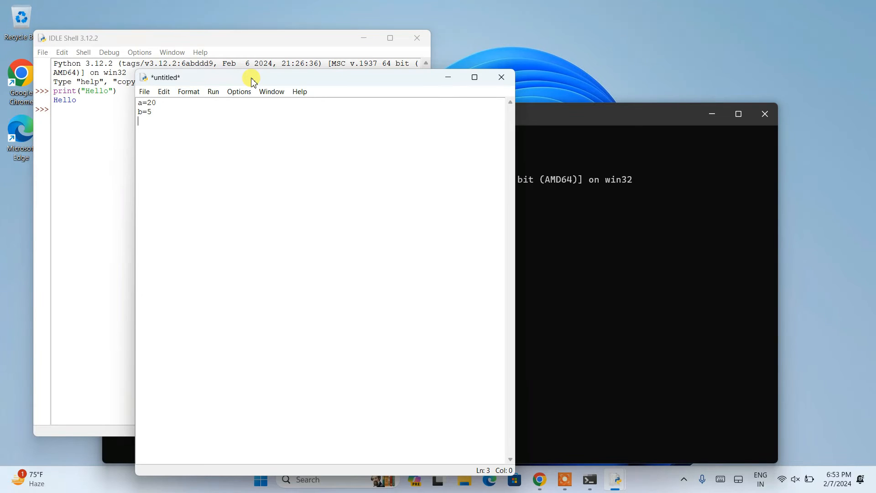
type("print(")
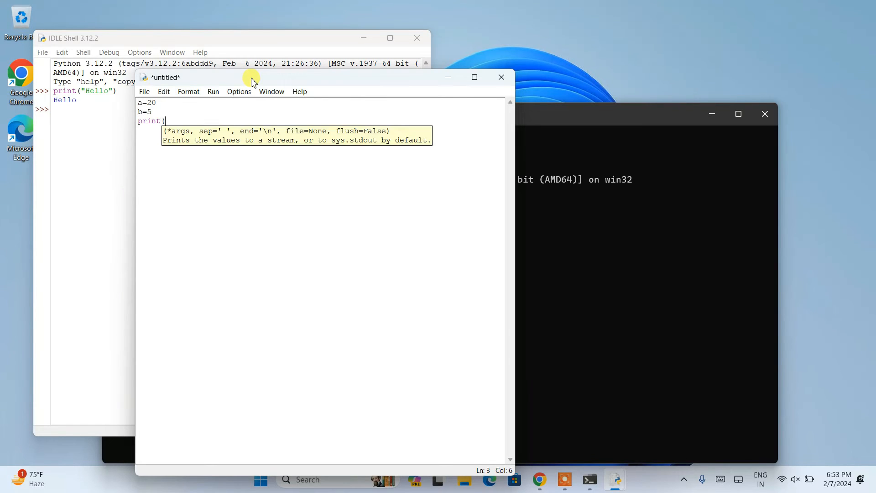
type("a+b)")
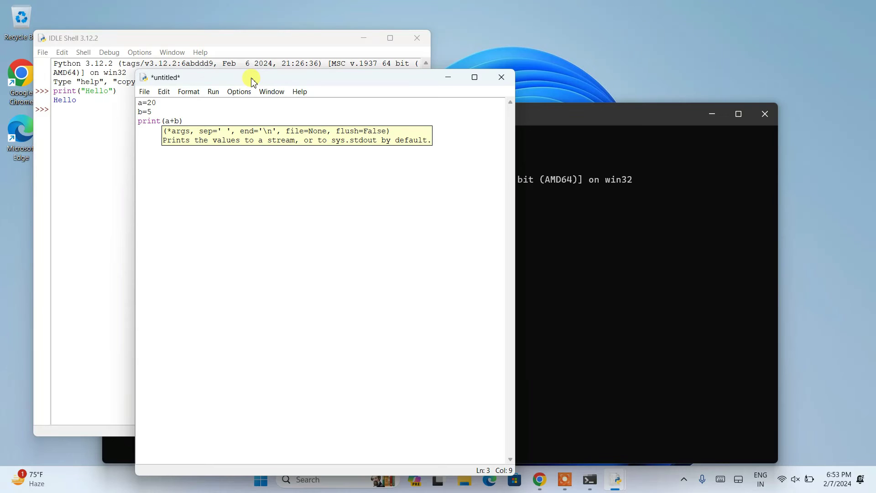
left_click(144, 91)
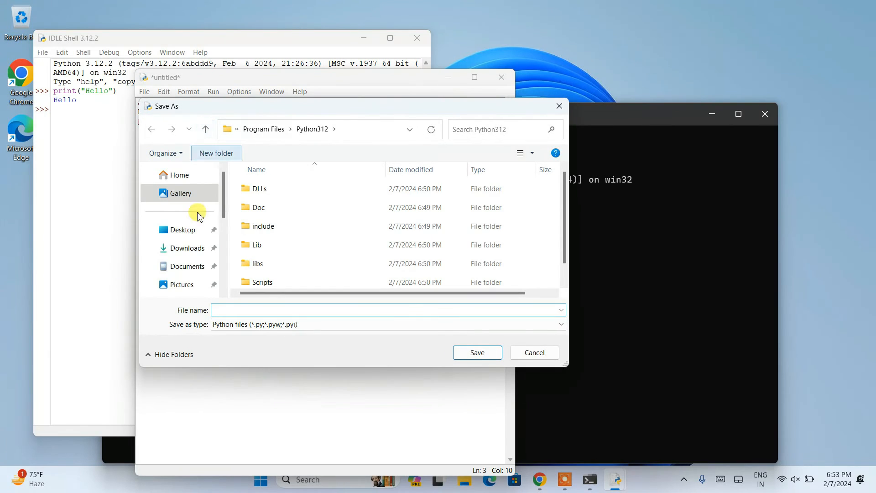
Step: Save the script to the Desktop folder as sum.py
left_click(182, 230)
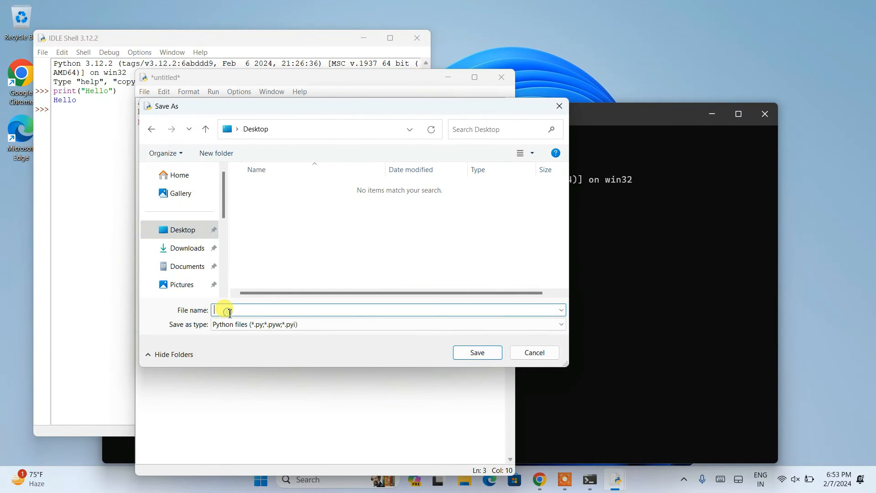
left_click(533, 353)
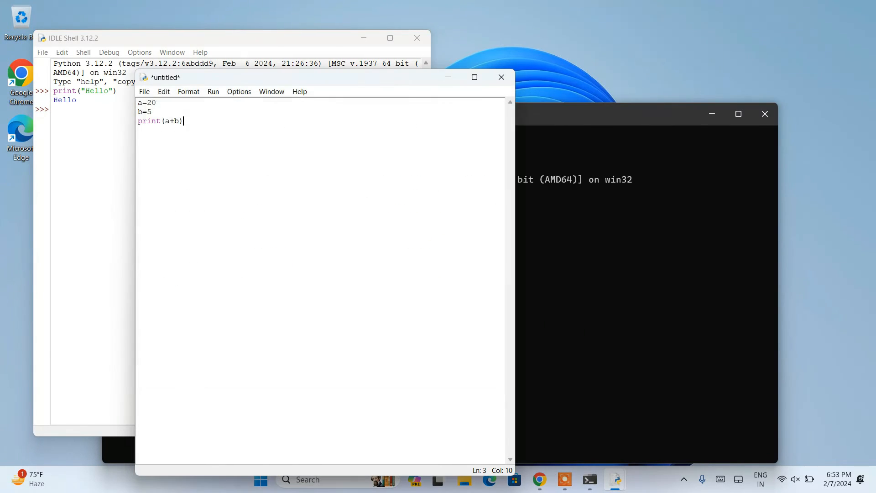
key("ctrl+s")
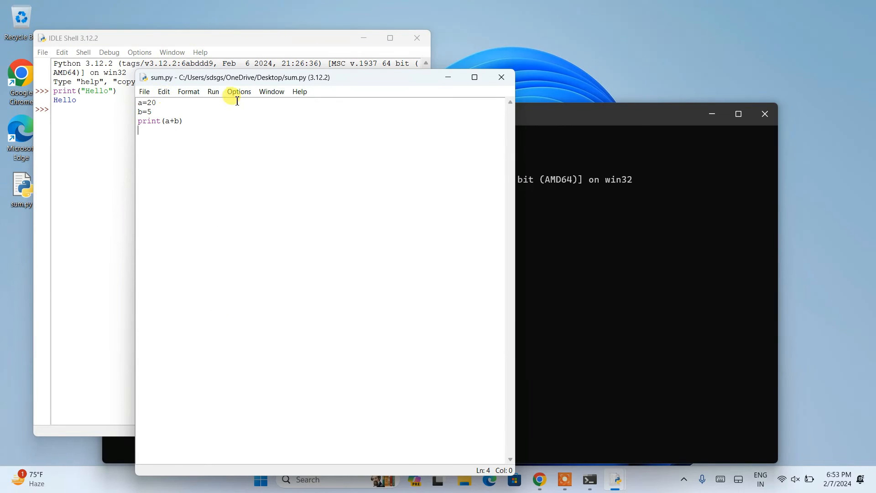
Step: Run sum.py from the Run menu so the IDLE shell prints 25
left_click(212, 91)
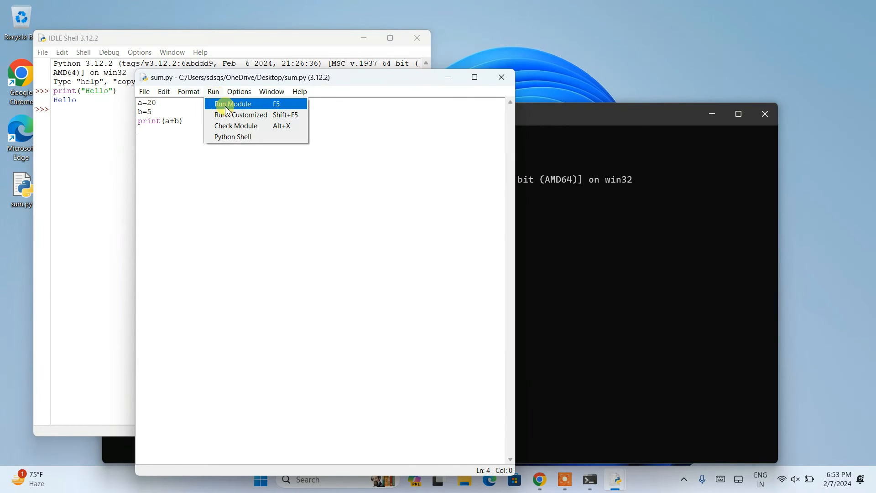
left_click(232, 104)
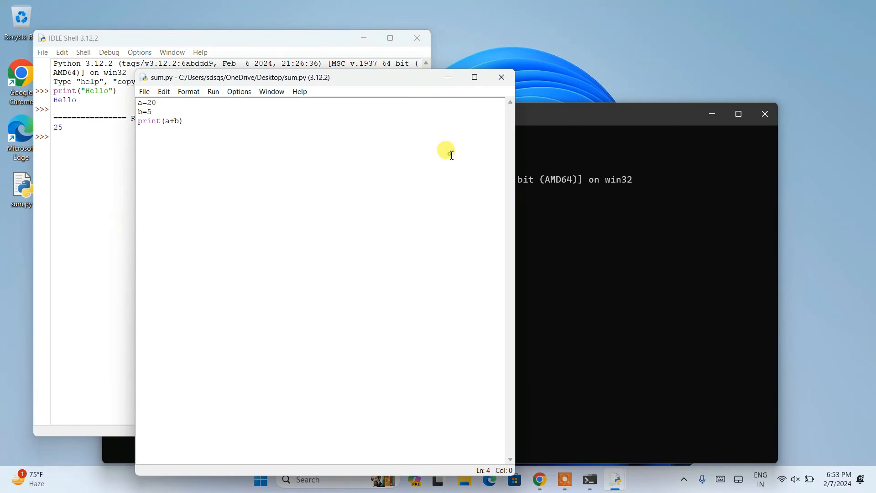
left_click(149, 112)
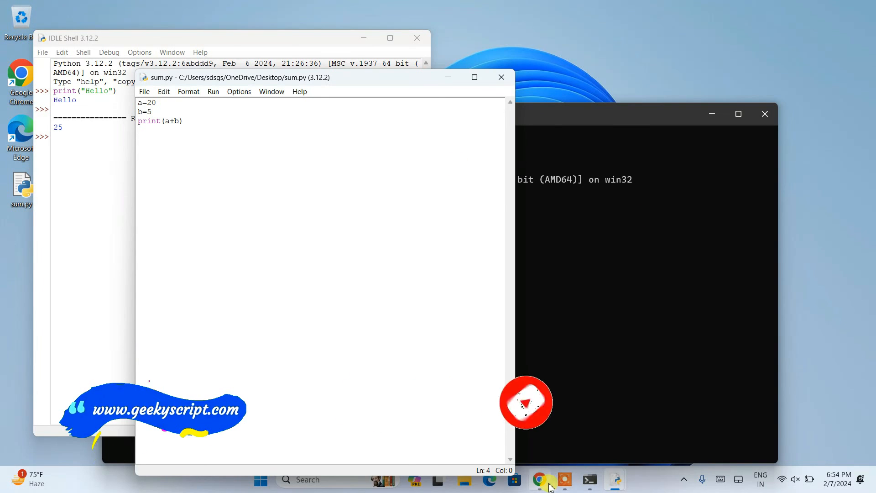
Step: Switch to Chrome and bring the Geeky Script Vlogs YouTube tab to the front
left_click(537, 480)
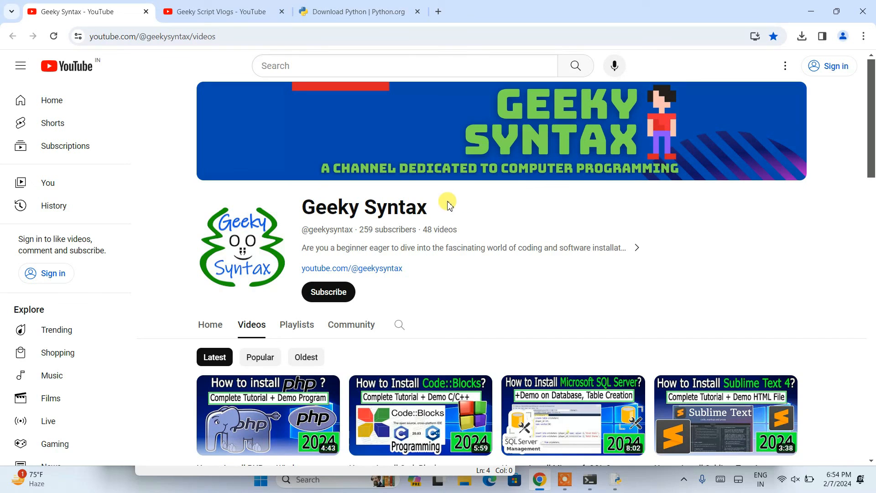
left_click(221, 11)
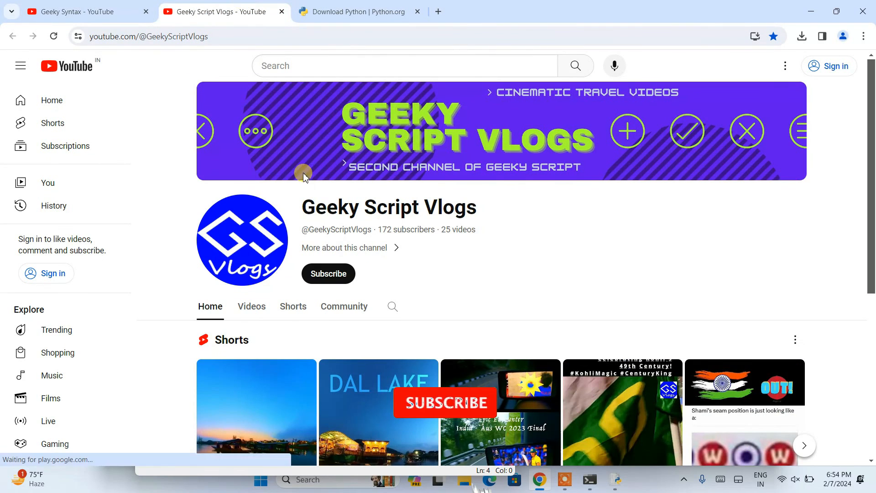